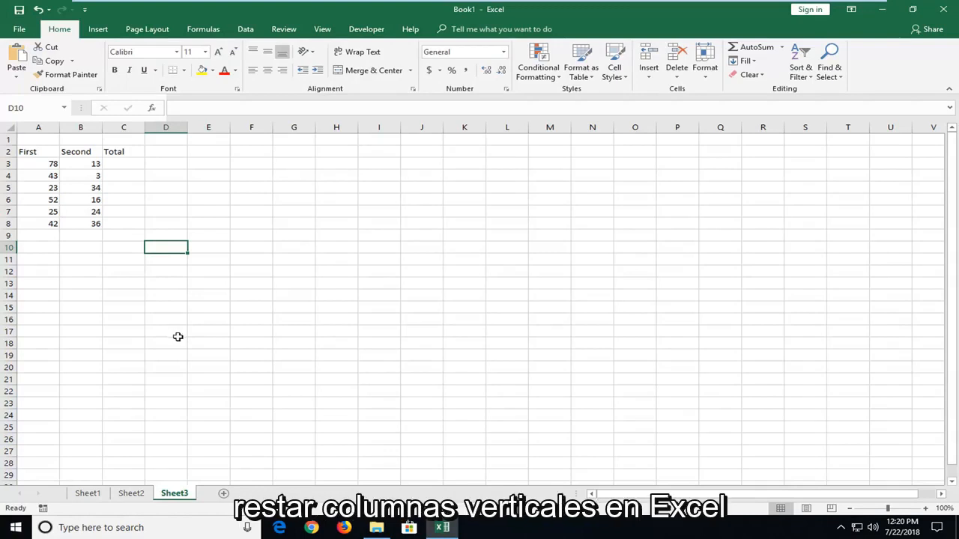
pyautogui.moveTo(185, 325)
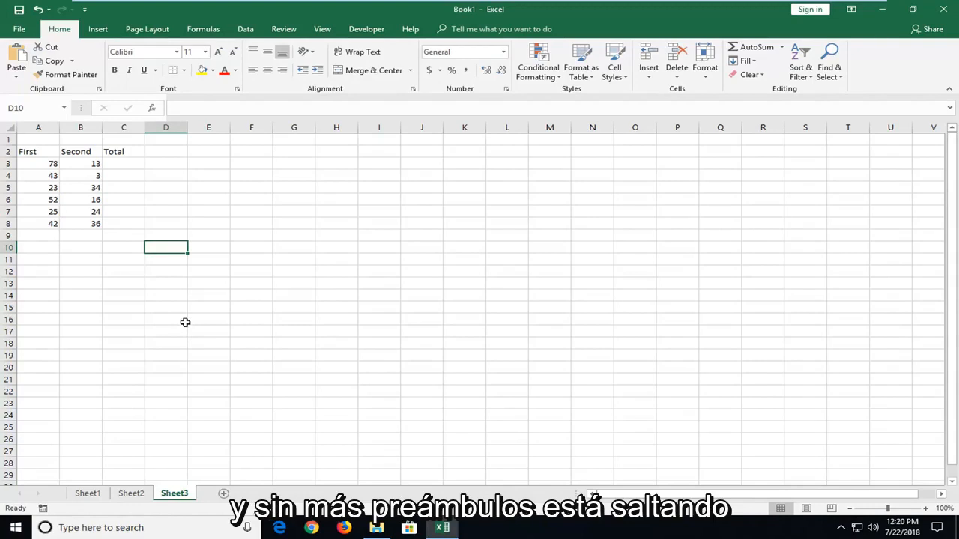
# - Build a formula in C3 adding A3 and B3 to show 91
pyautogui.click(38, 164)
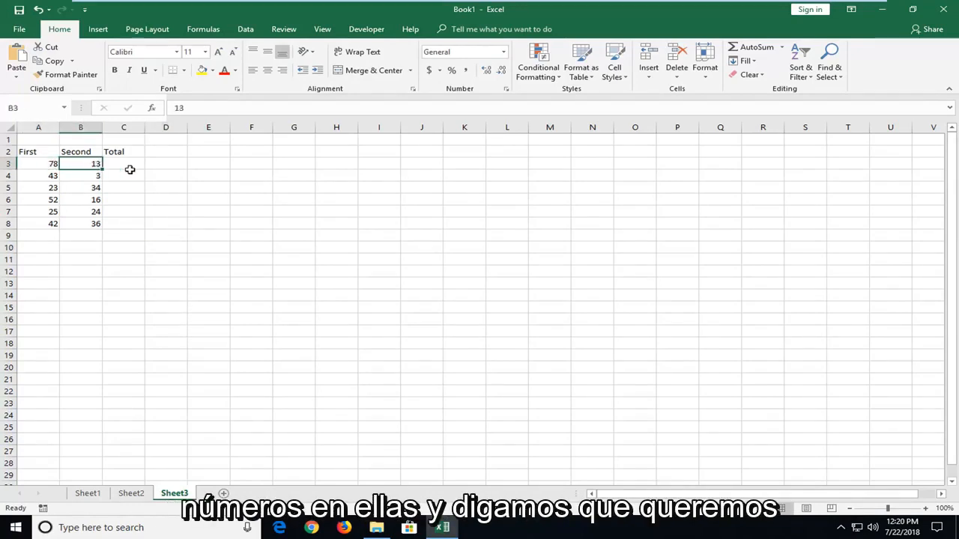
pyautogui.click(124, 164)
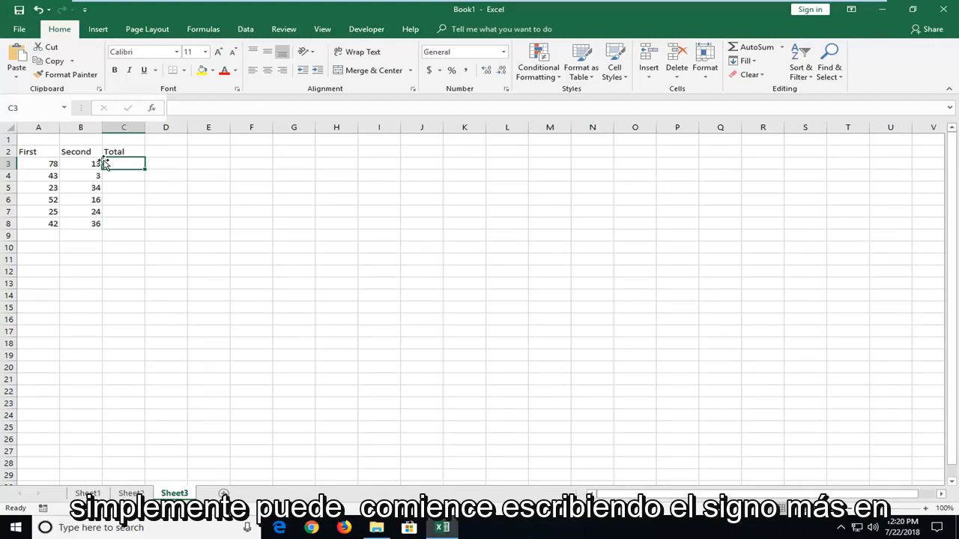
pyautogui.write('+')
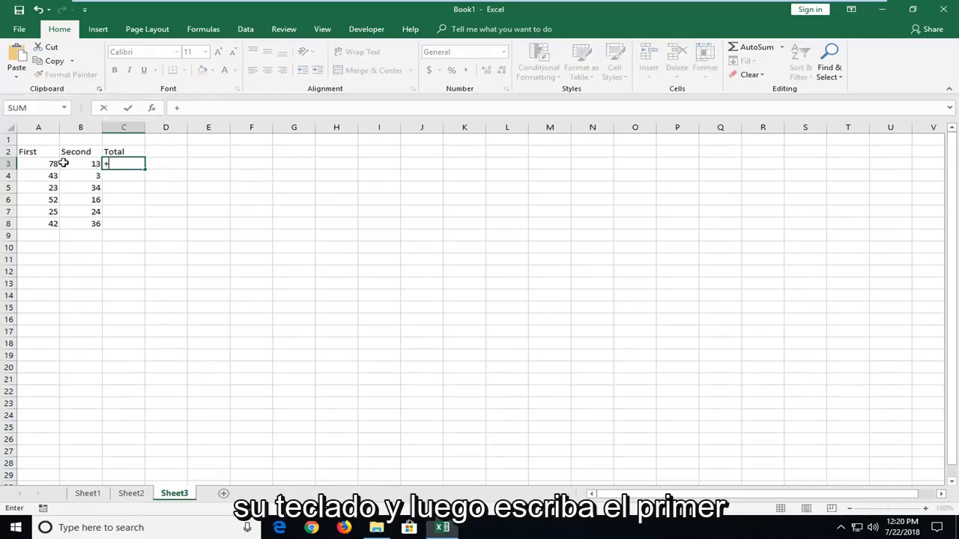
pyautogui.click(39, 163)
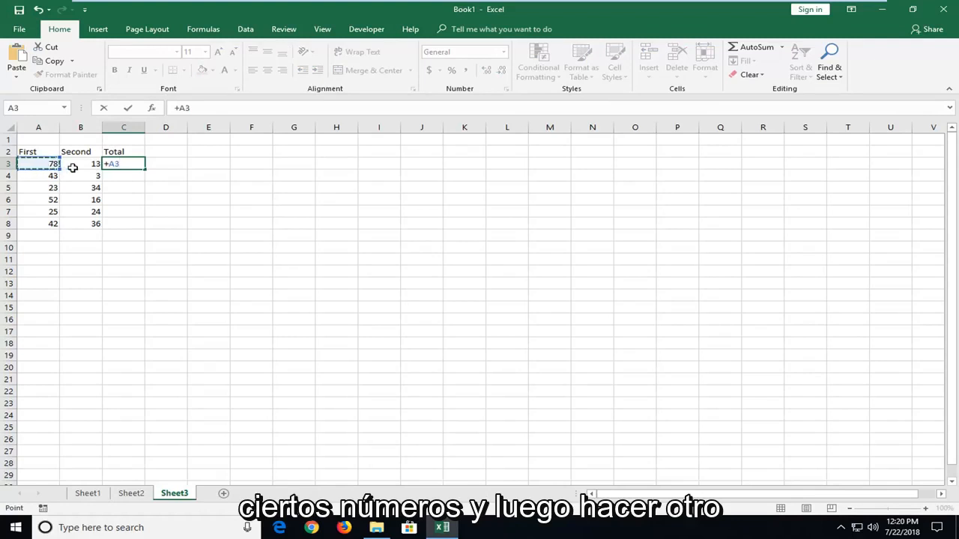
pyautogui.click(80, 164)
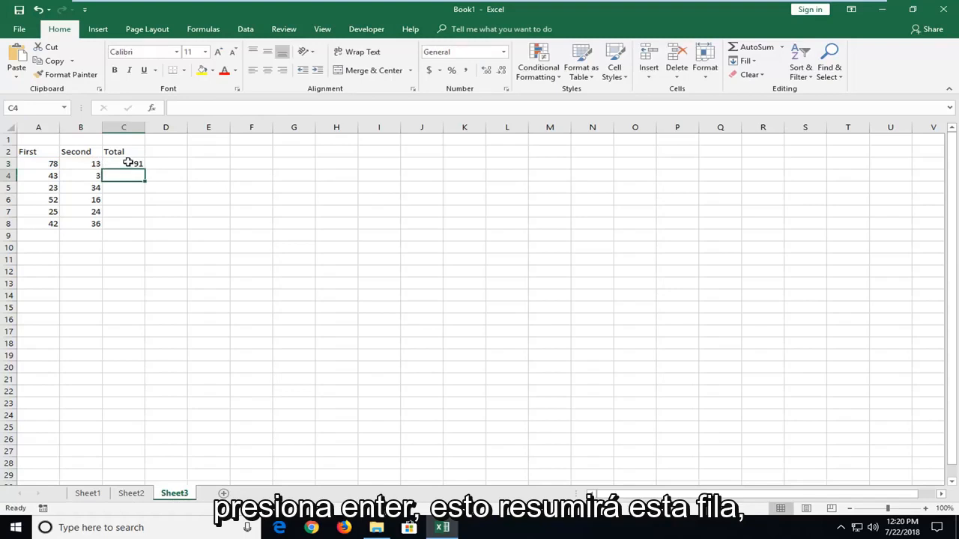
pyautogui.click(124, 163)
pyautogui.write('=')
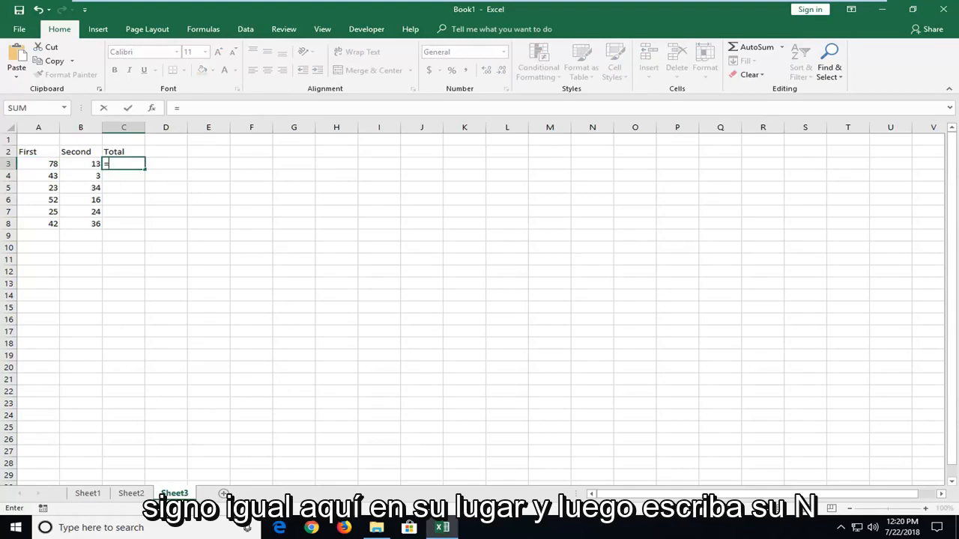
# - Rewrite C3 as a SUM over A3:B3, still showing 91
pyautogui.write('SUM')
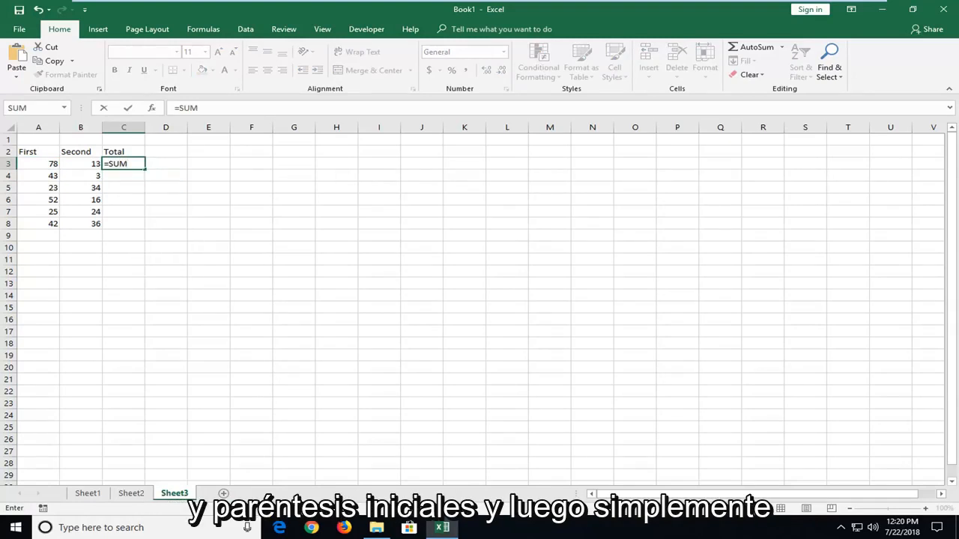
pyautogui.write('(')
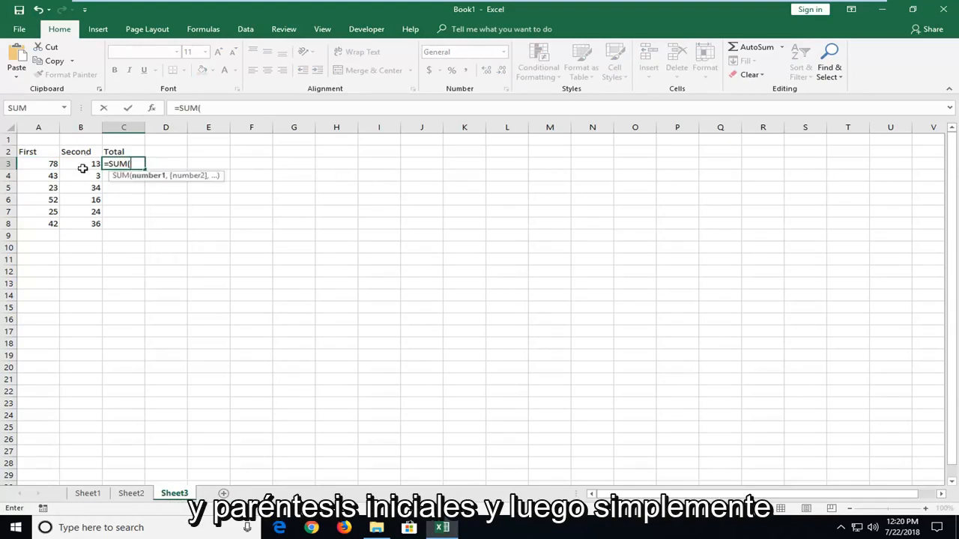
pyautogui.moveTo(38, 163); pyautogui.dragTo(80, 164)
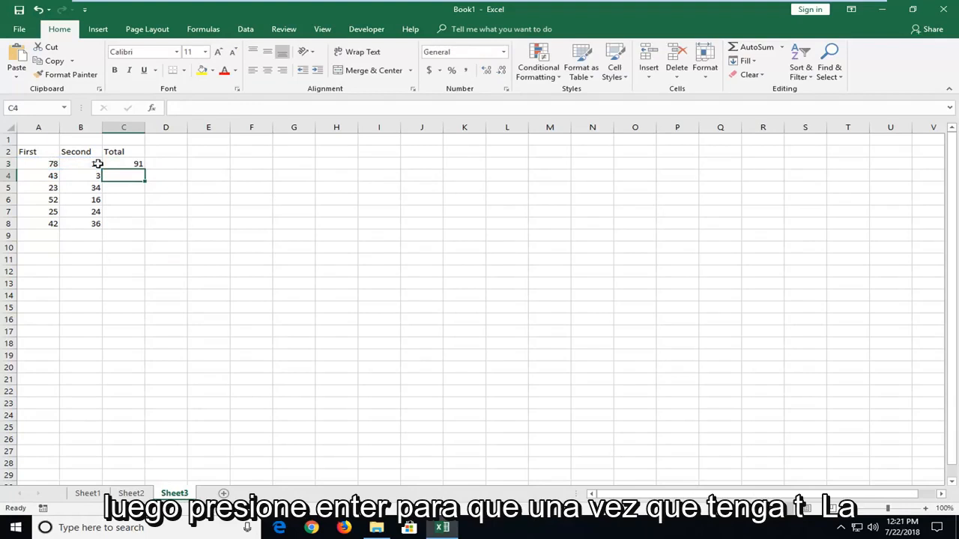
pyautogui.click(123, 163)
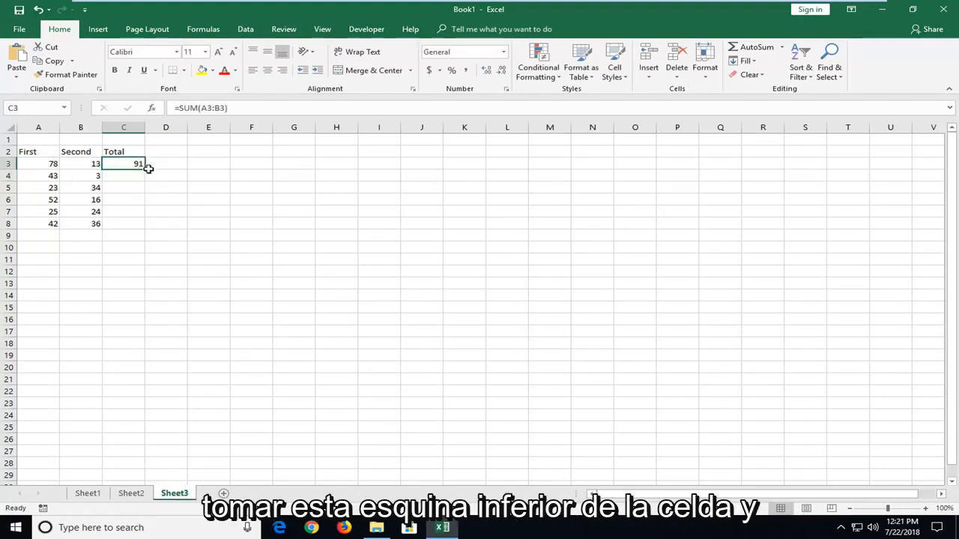
# - Fill C3's SUM formula down to C8, giving totals 91, 46, 57, 68, 49, 78
pyautogui.moveTo(138, 169); pyautogui.dragTo(136, 225)
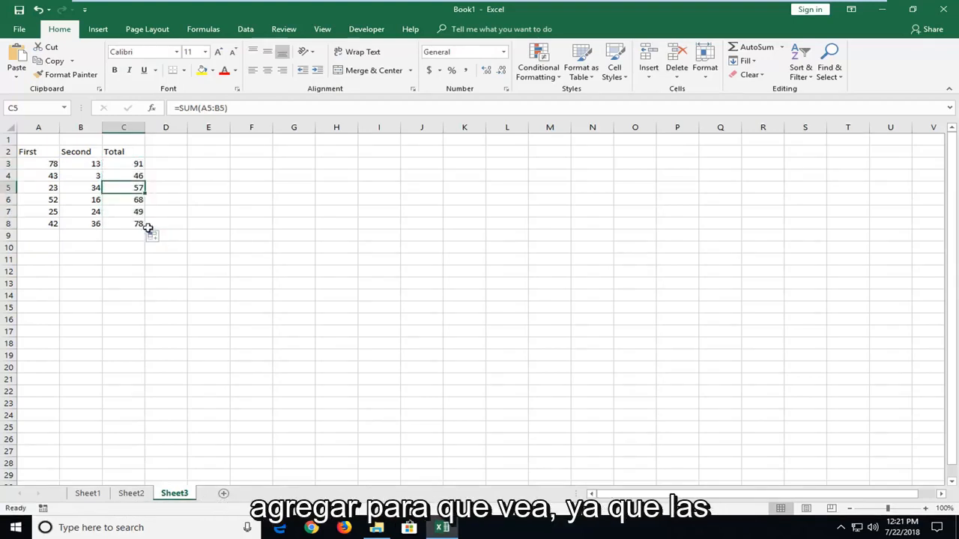
pyautogui.moveTo(38, 176); pyautogui.dragTo(96, 176)
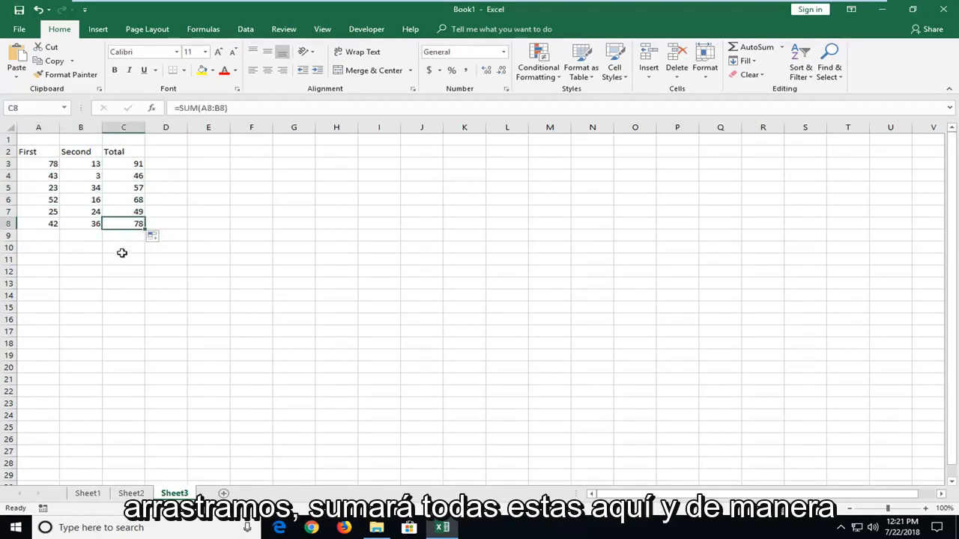
pyautogui.click(123, 260)
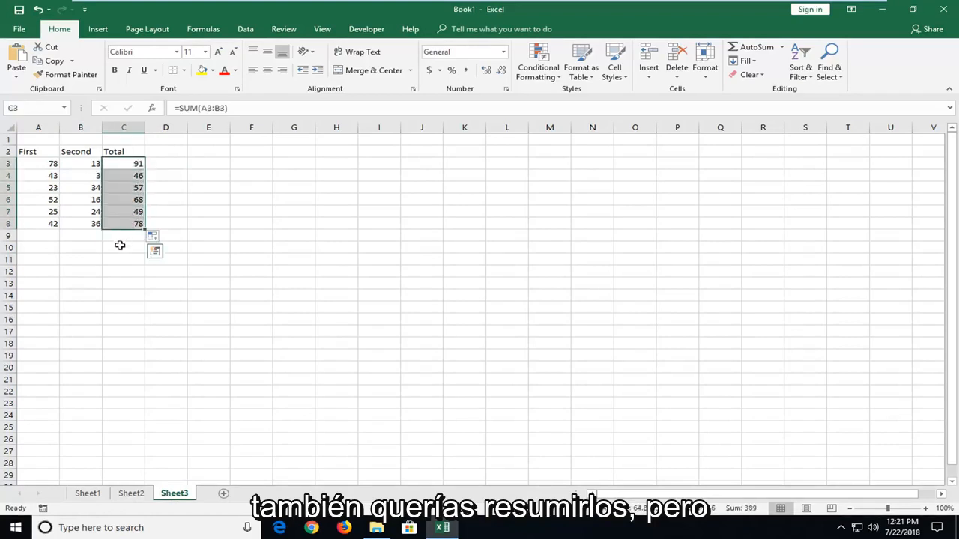
pyautogui.click(124, 235)
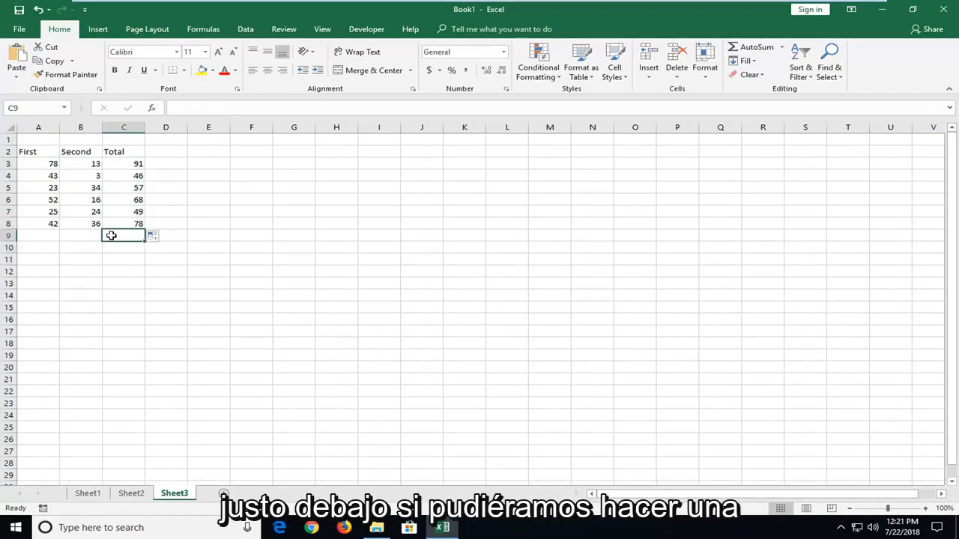
# - Enter =SUM(C3:C8) in C9 for a grand total of 389
pyautogui.write('=SUM')
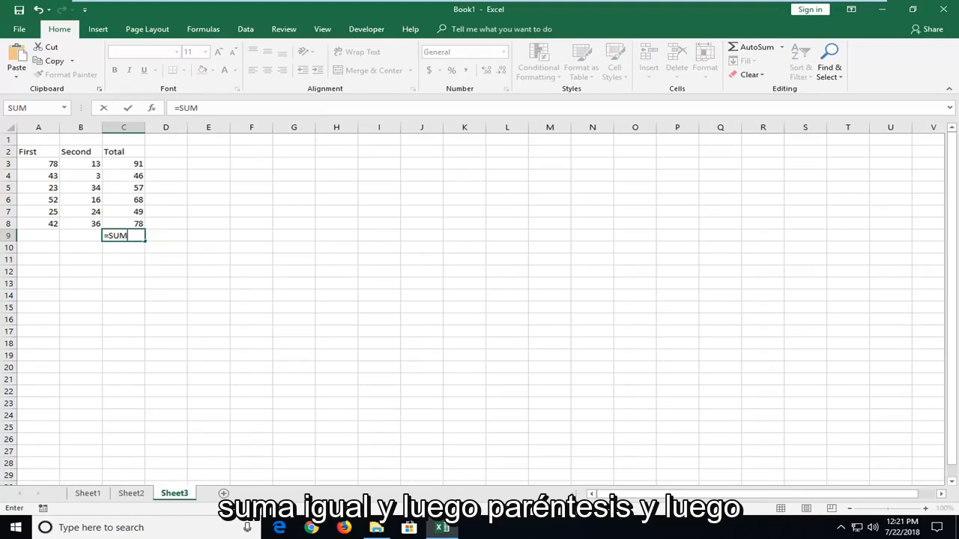
pyautogui.write('(')
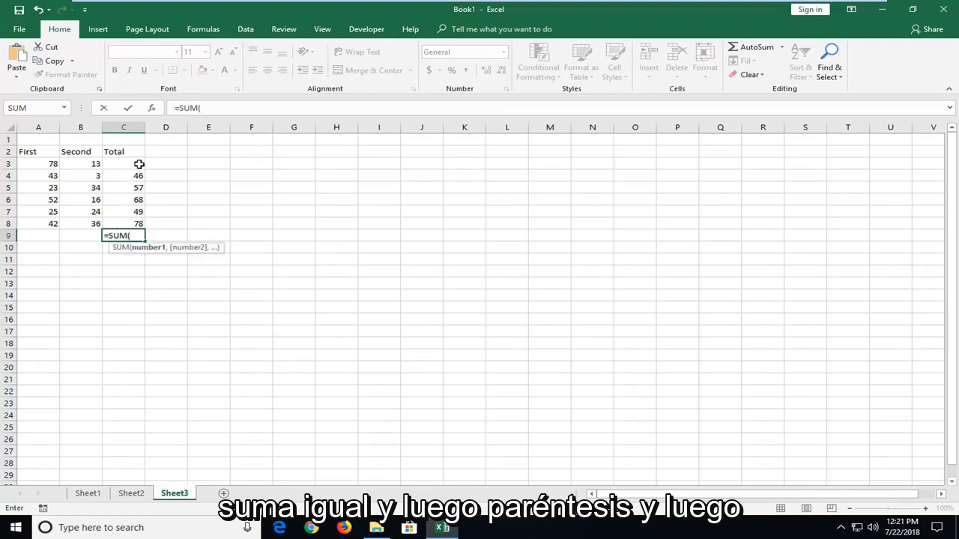
pyautogui.moveTo(124, 163); pyautogui.dragTo(124, 223)
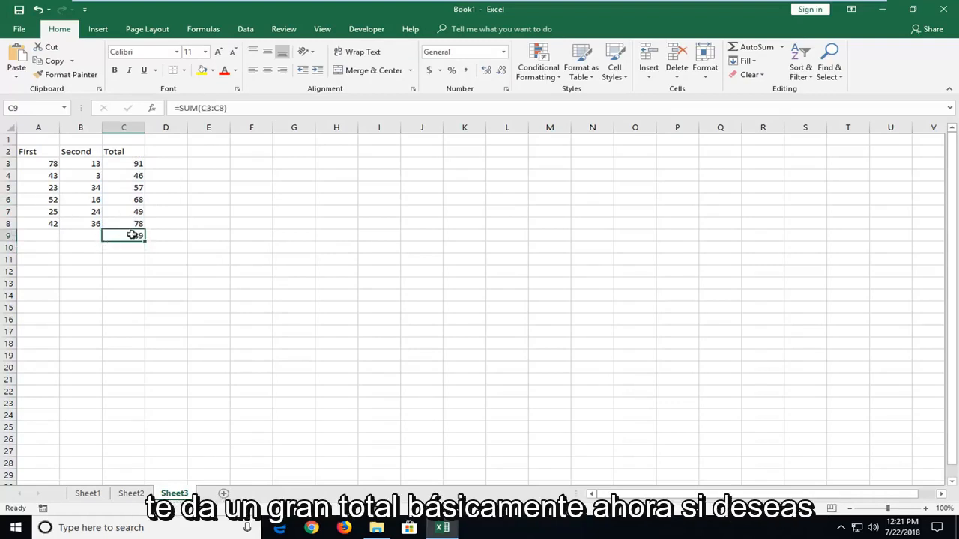
pyautogui.click(124, 163)
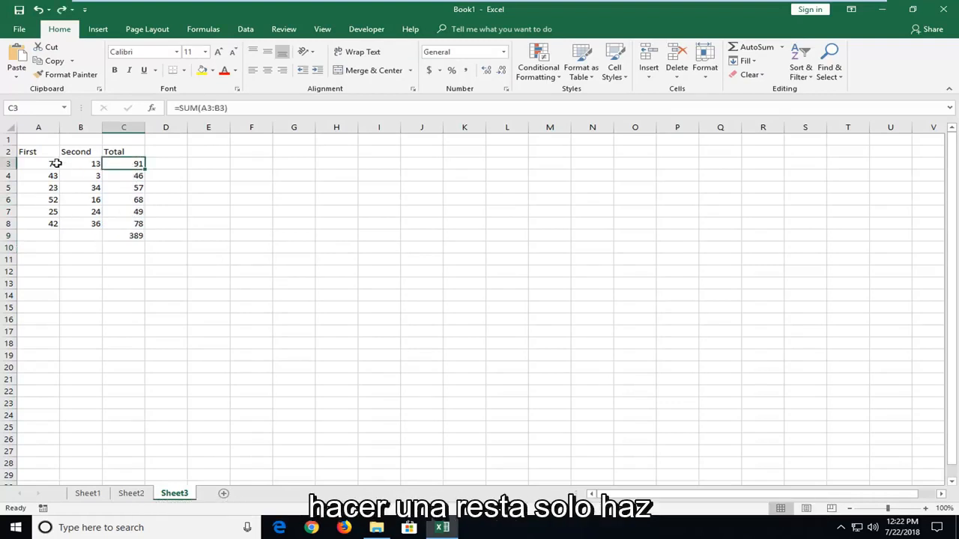
# - Make C3 =A3-B3 (65) and fill it to C8, dropping the grand total to 363
pyautogui.write('=')
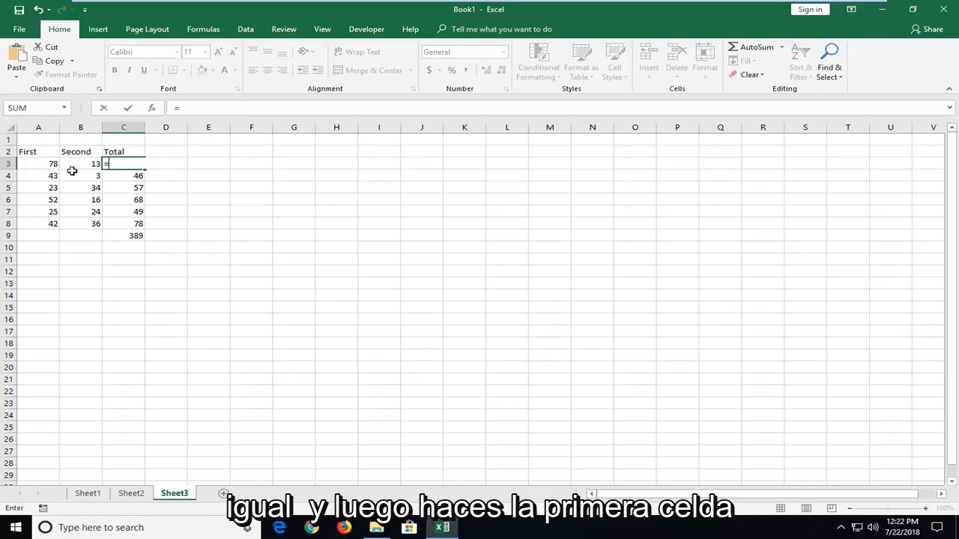
pyautogui.click(39, 164)
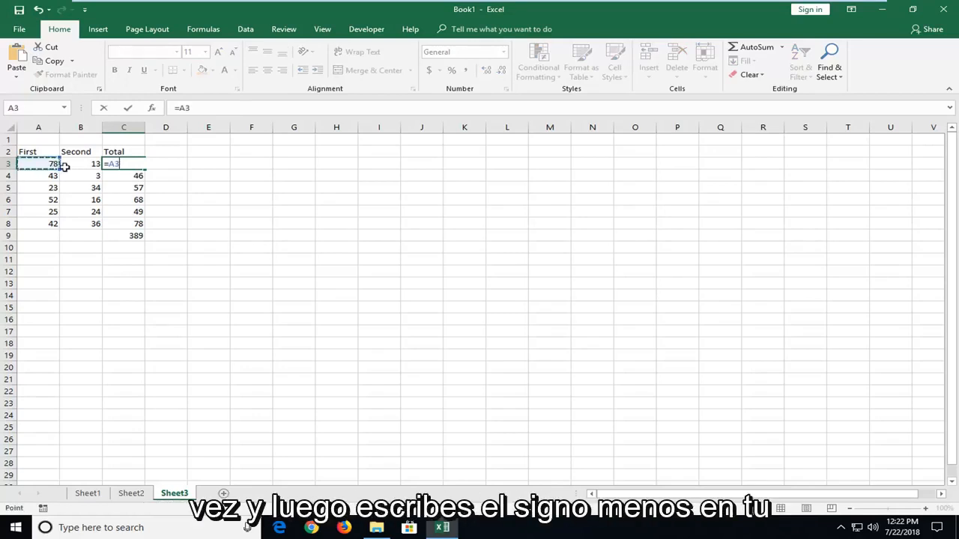
pyautogui.click(81, 164)
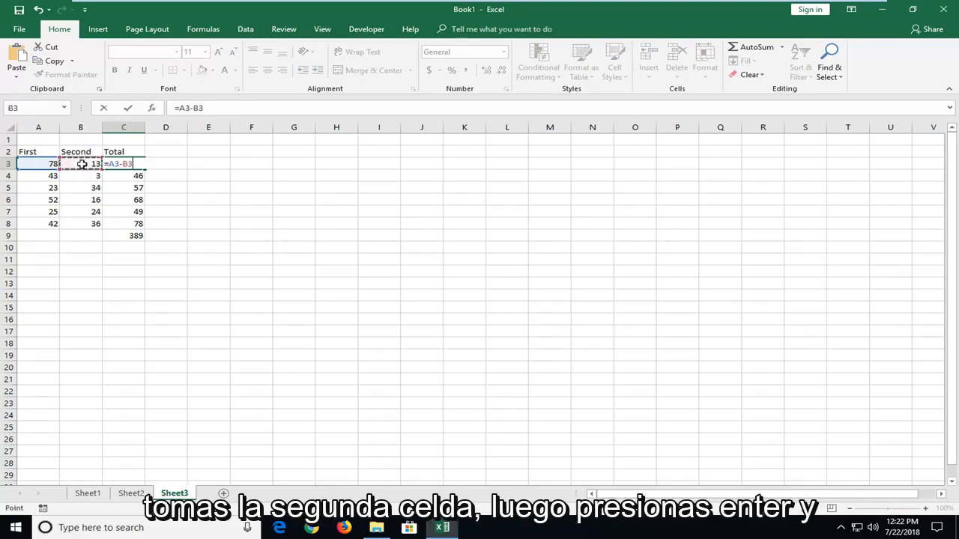
pyautogui.press('Return')
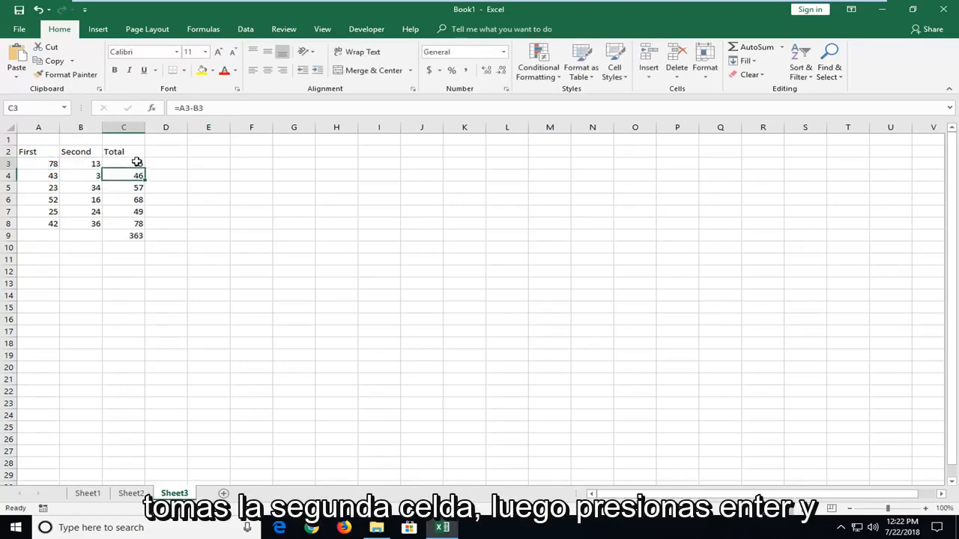
pyautogui.moveTo(123, 163); pyautogui.dragTo(123, 223)
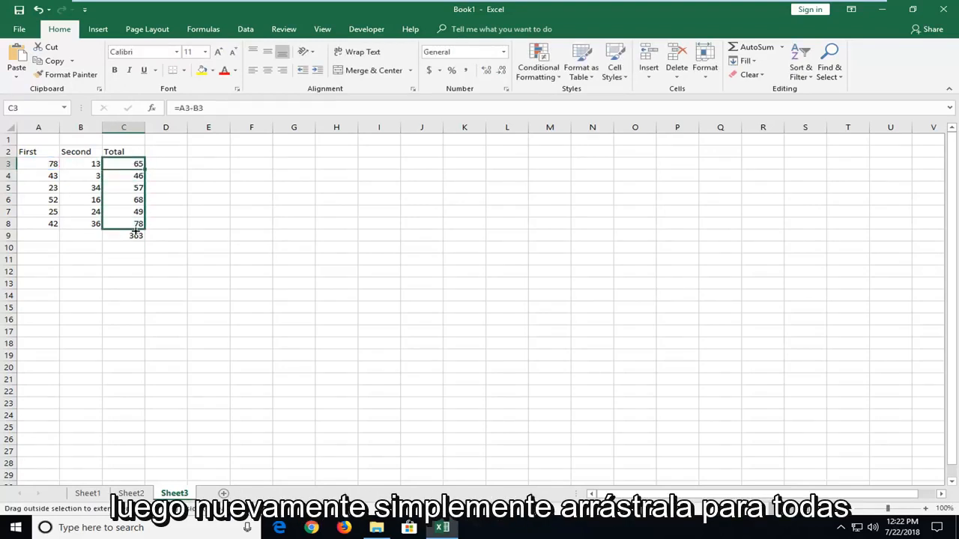